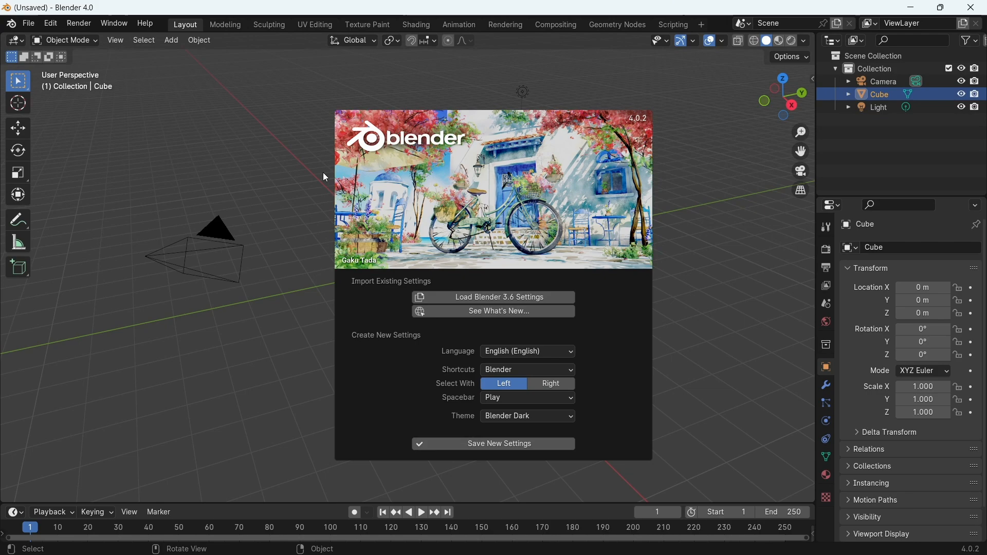
mouse_move(493, 297)
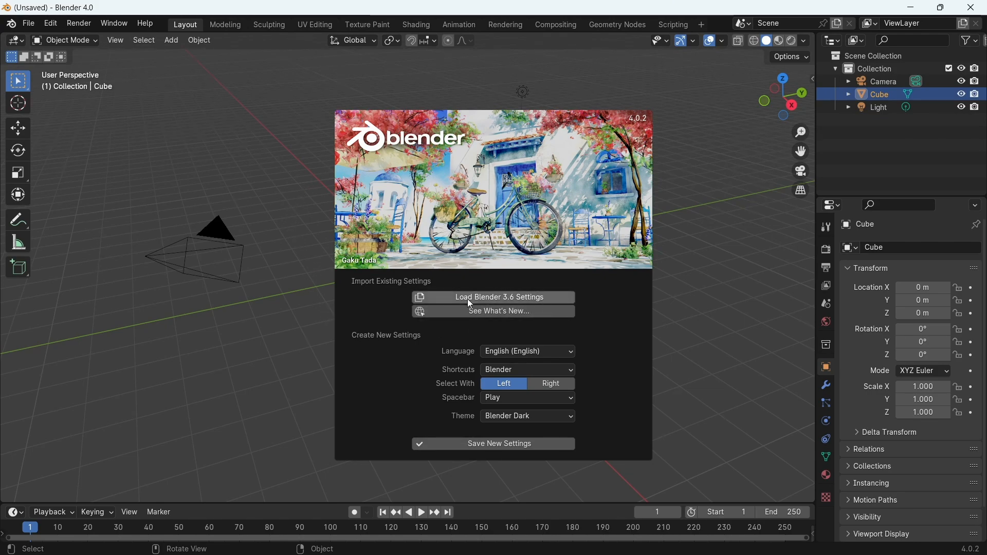
mouse_move(499, 297)
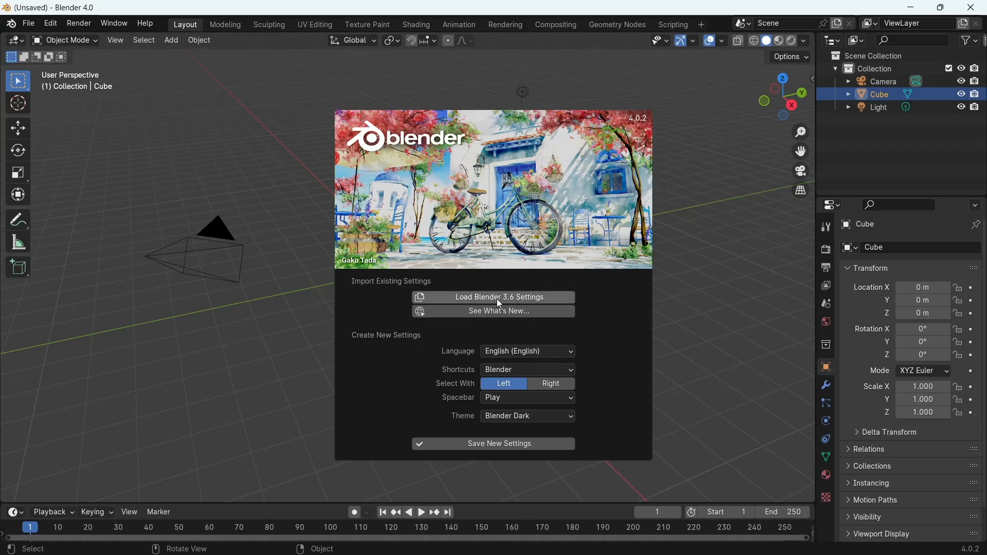
mouse_move(658, 280)
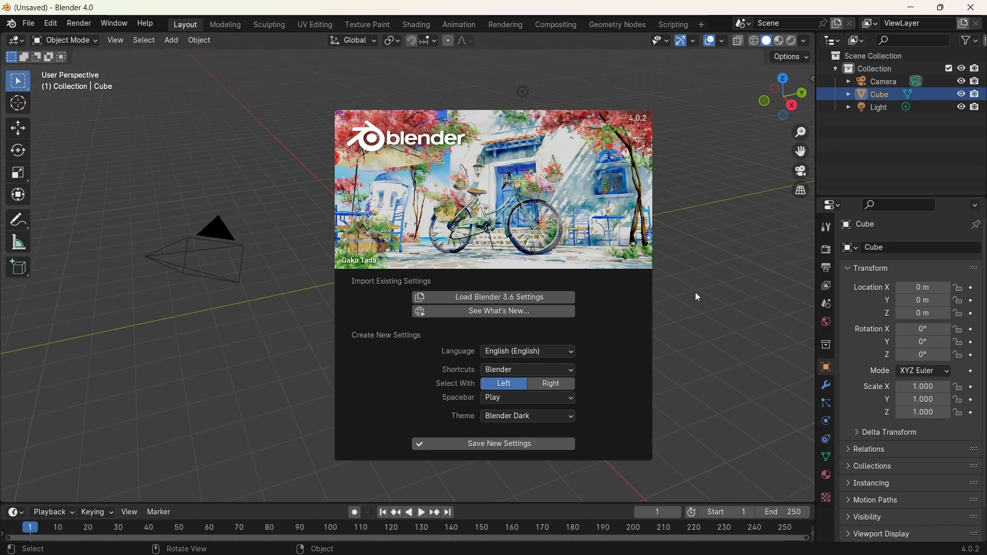
mouse_move(499, 297)
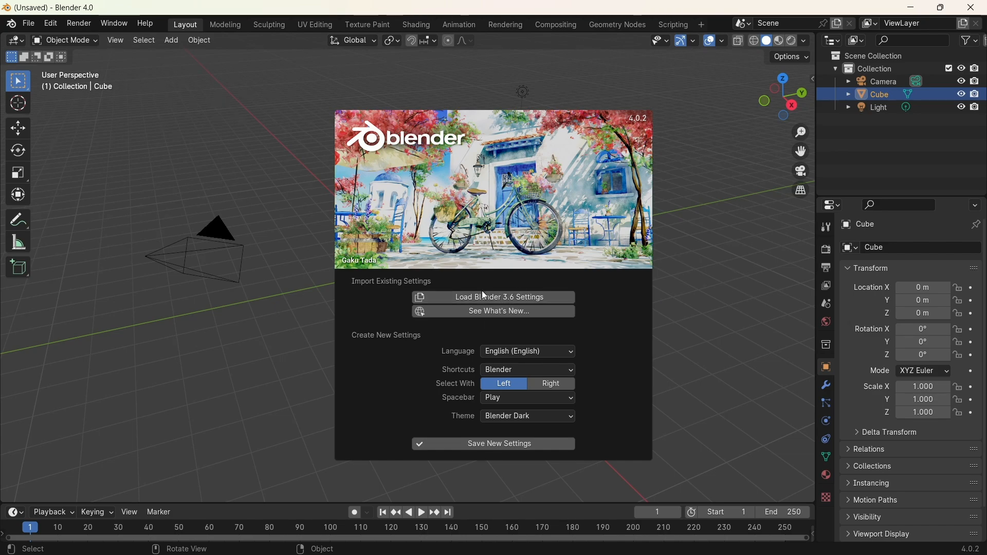
mouse_move(608, 290)
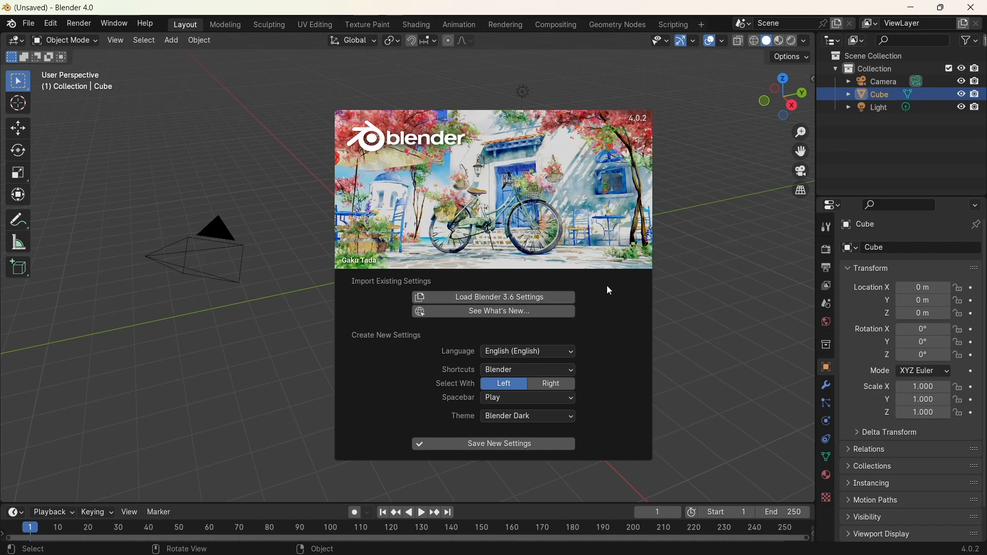
mouse_move(411, 271)
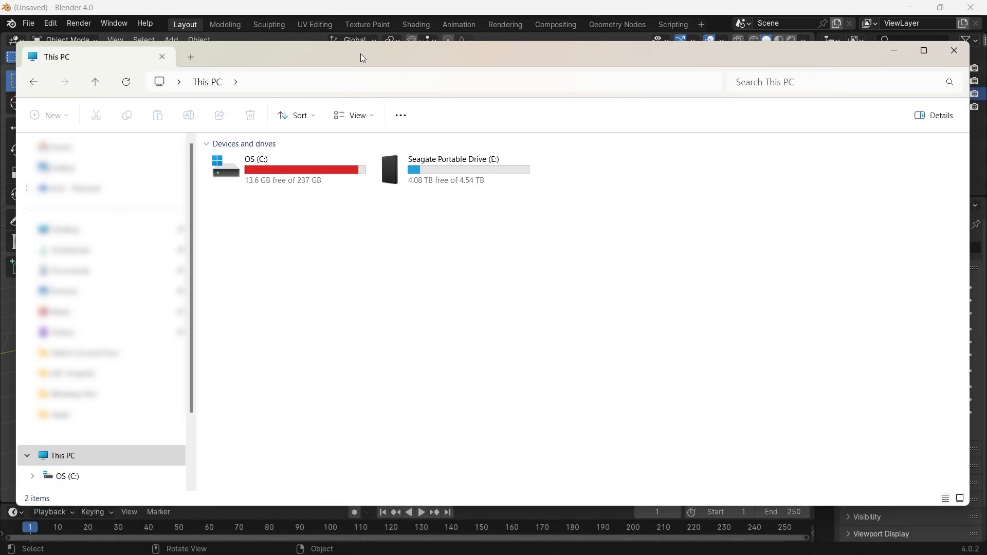
Step: Navigate via C:\Users to the user folder, then into AppData and Roaming
click(340, 82)
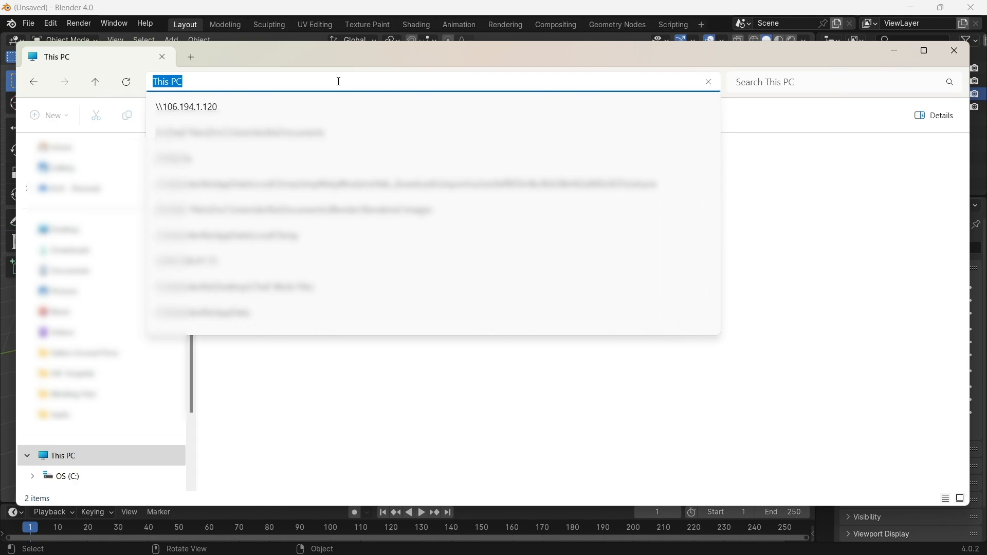
text(C)
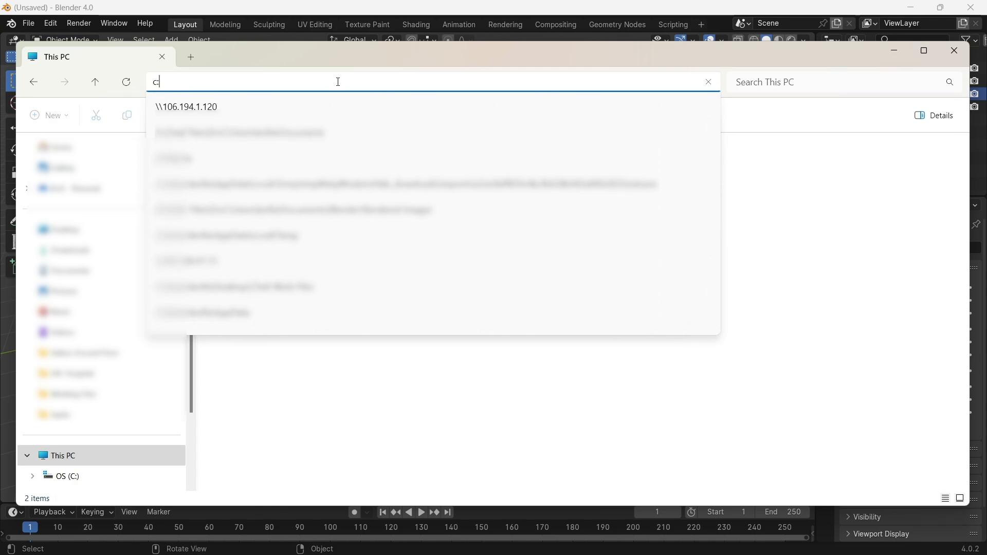
text(:\user)
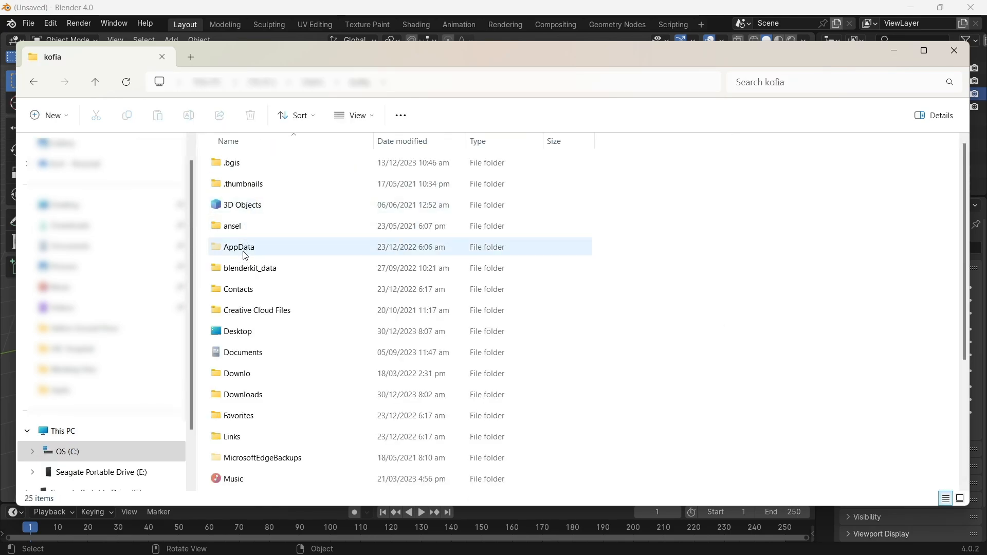
double_click(239, 247)
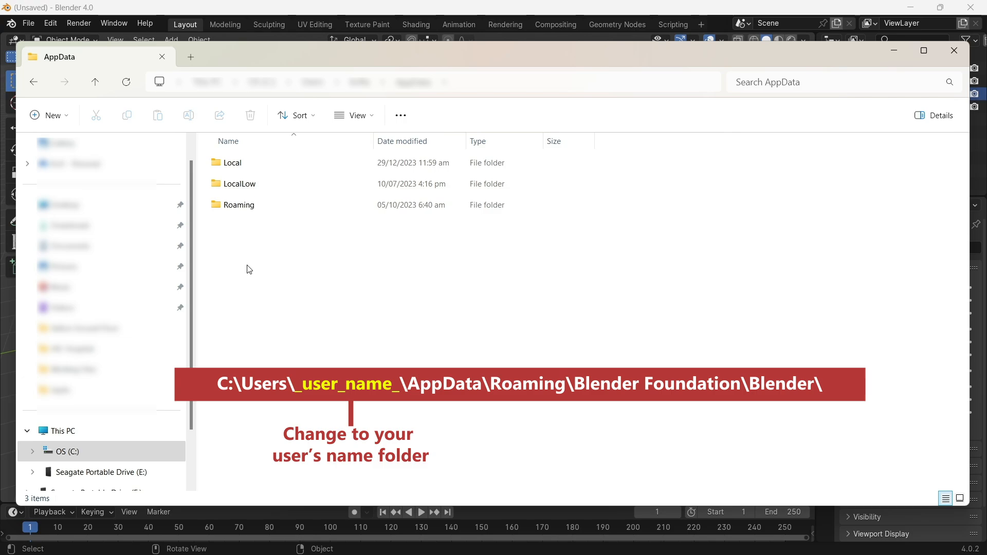
click(238, 205)
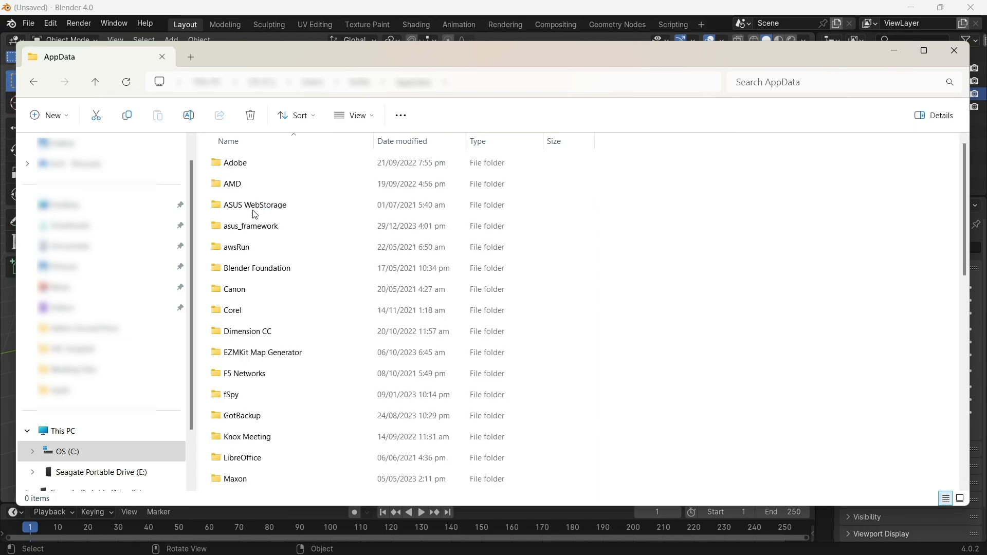
Step: Browse into Blender Foundation\Blender and select the 3.5 version folder
double_click(257, 267)
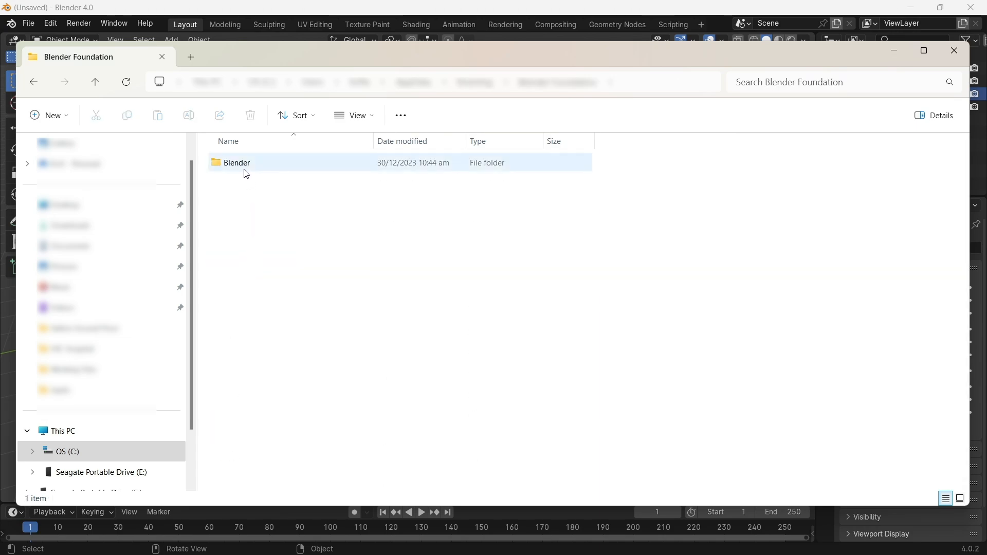
double_click(236, 162)
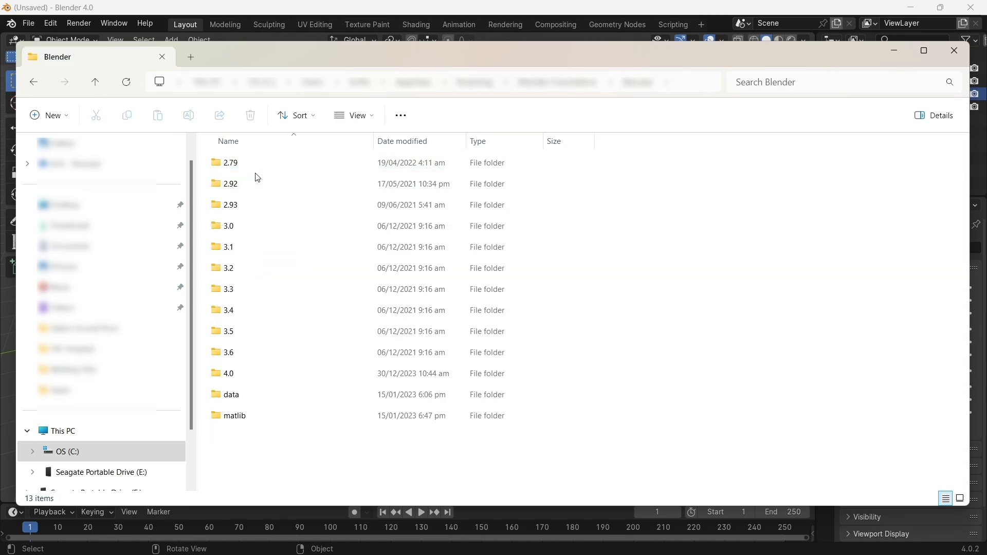
click(234, 415)
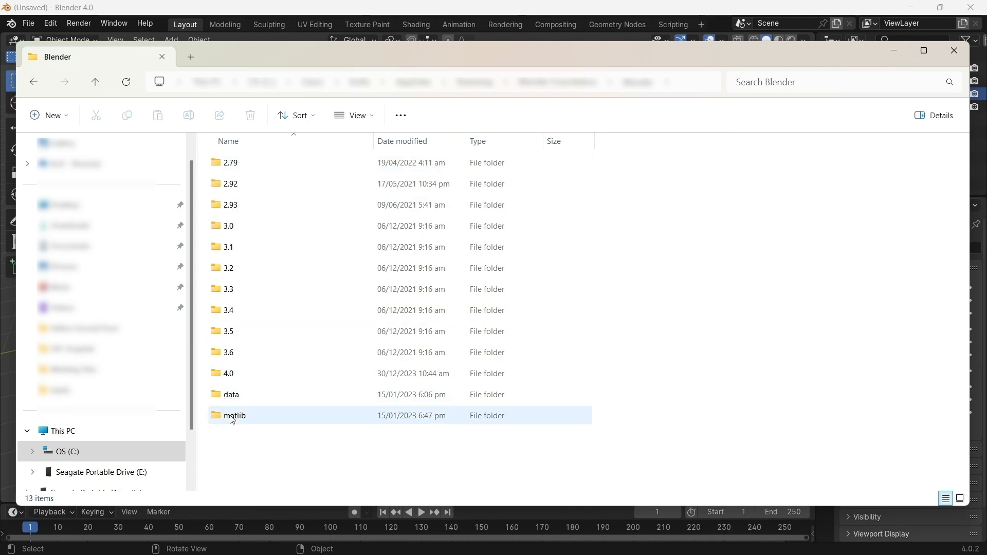
click(229, 162)
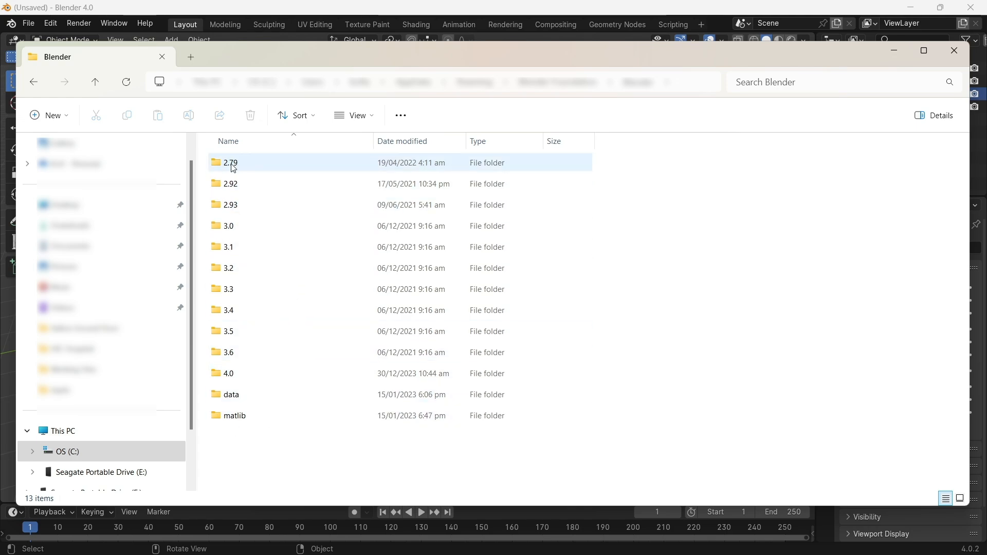
click(233, 373)
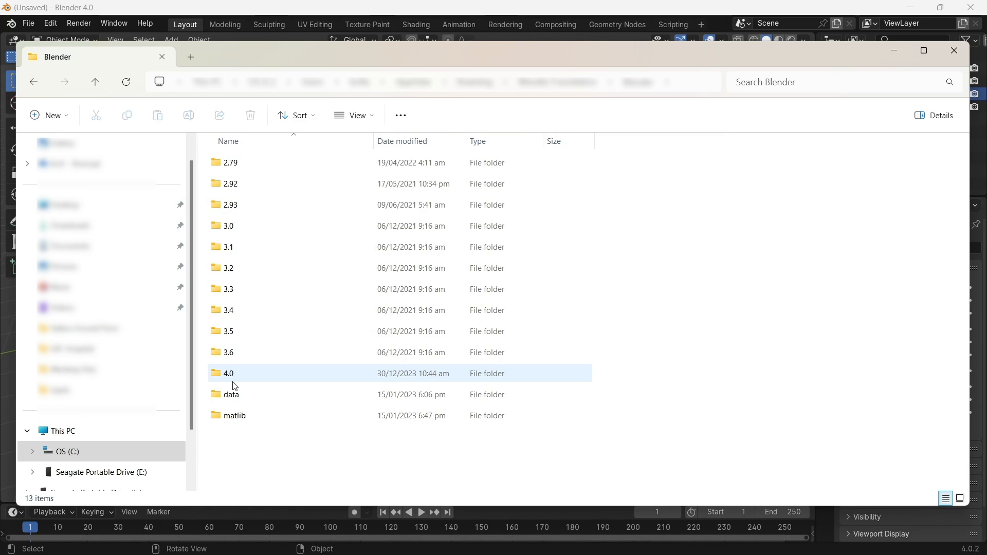
click(228, 331)
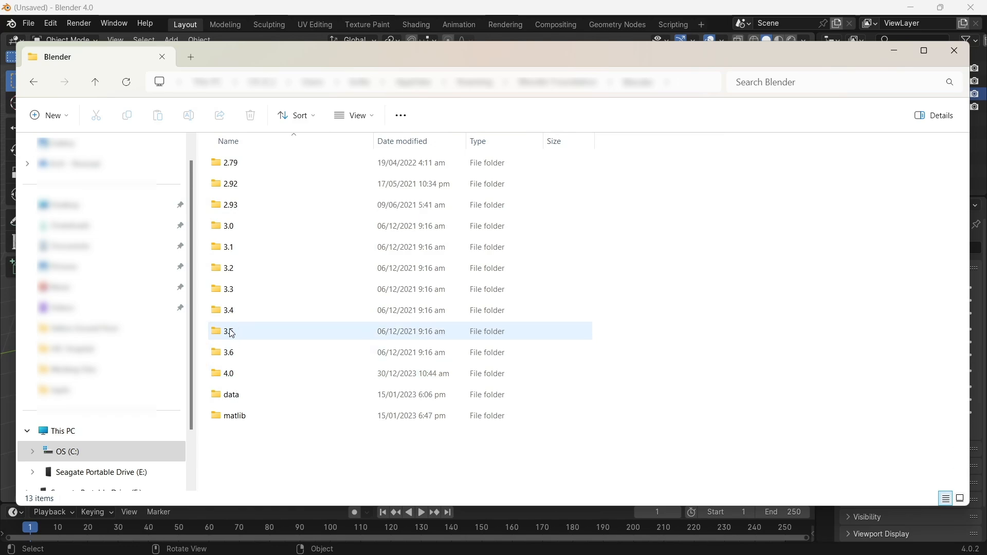
click(229, 331)
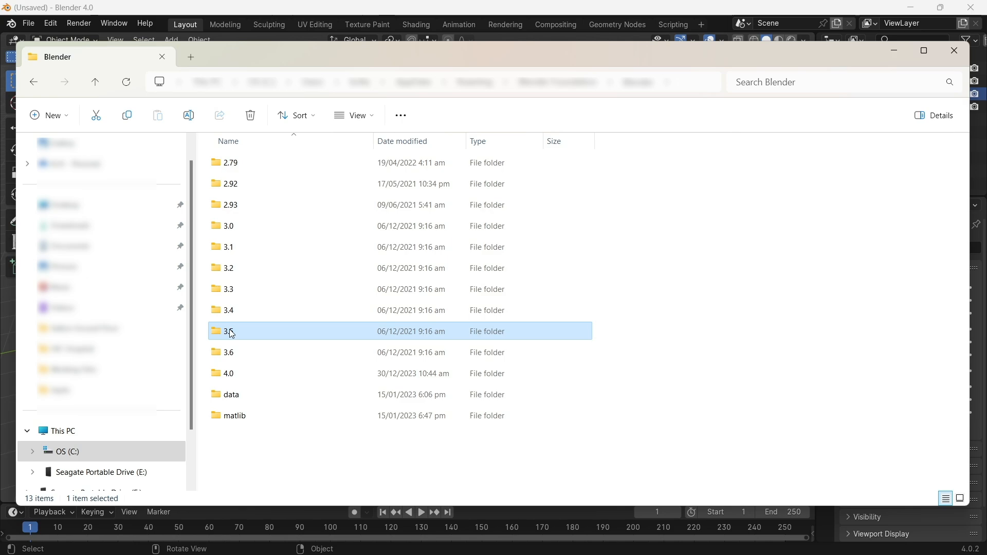
Step: Copy and paste the 3.5 folder to create '3.5 - Copy' alongside it
double_click(229, 331)
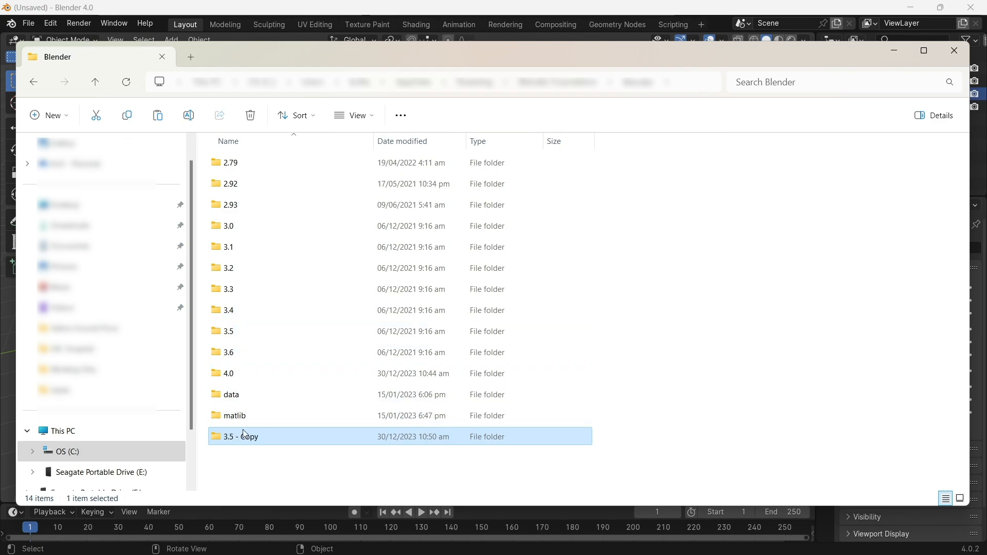
click(229, 373)
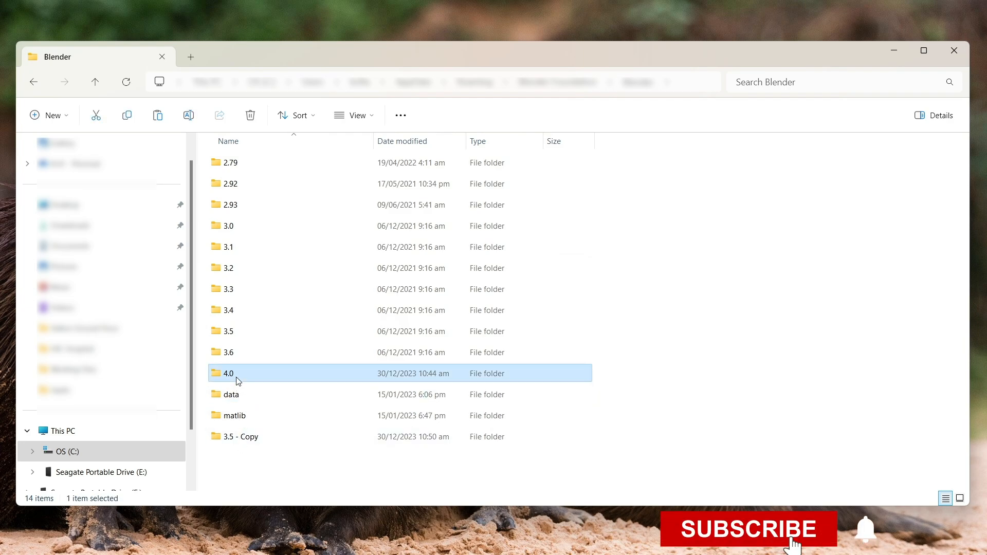
Step: Delete the old 4.0 folder and rename '3.5 - Copy' to '4.0'
click(748, 529)
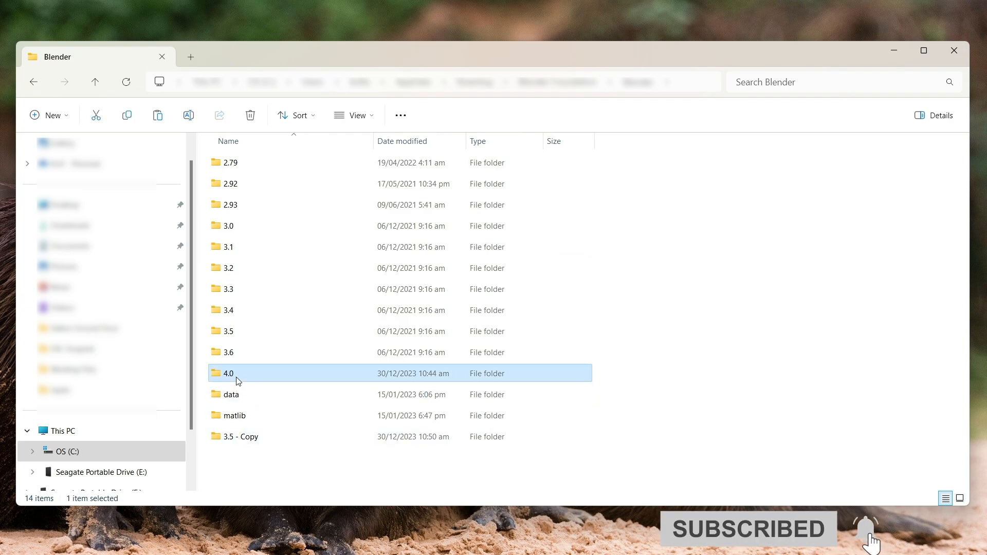
right_click(236, 373)
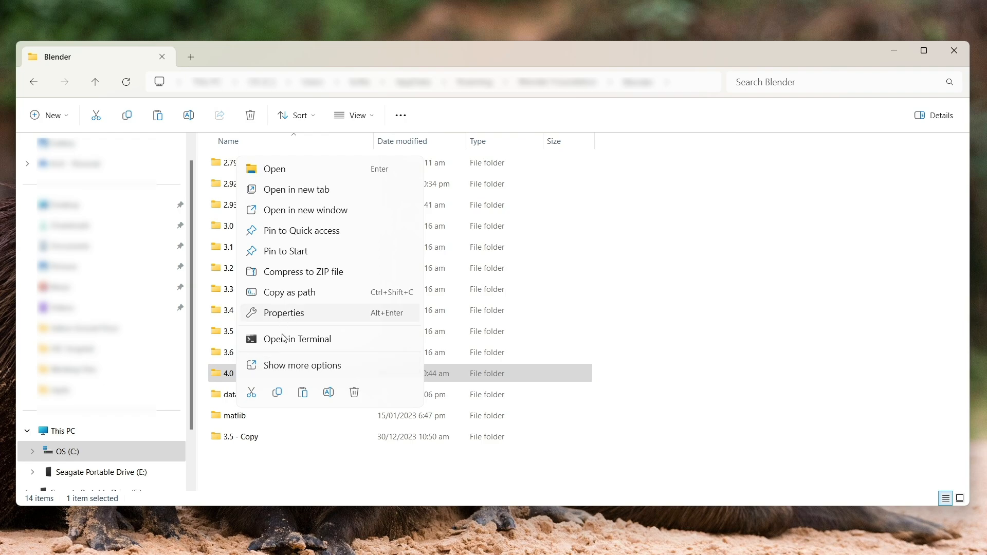
click(333, 372)
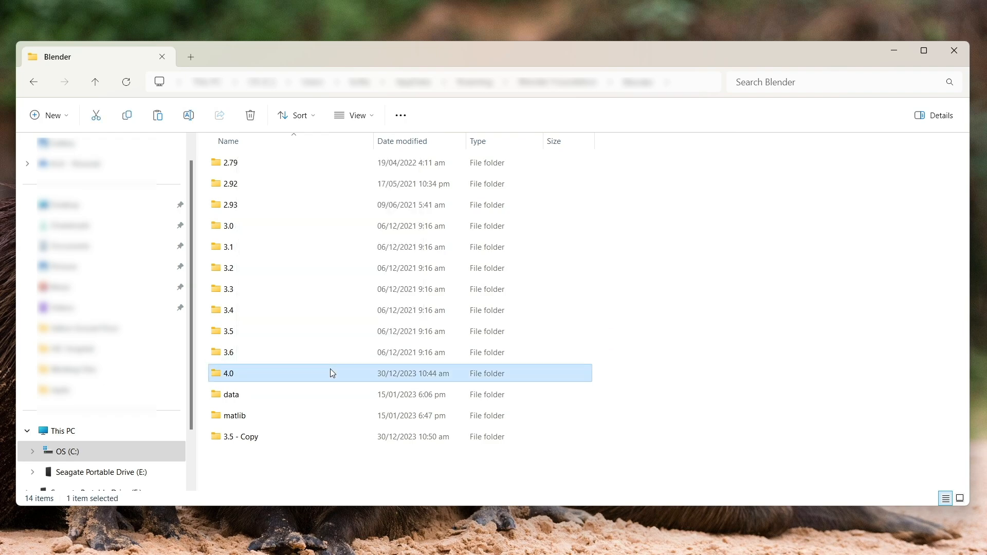
click(250, 115)
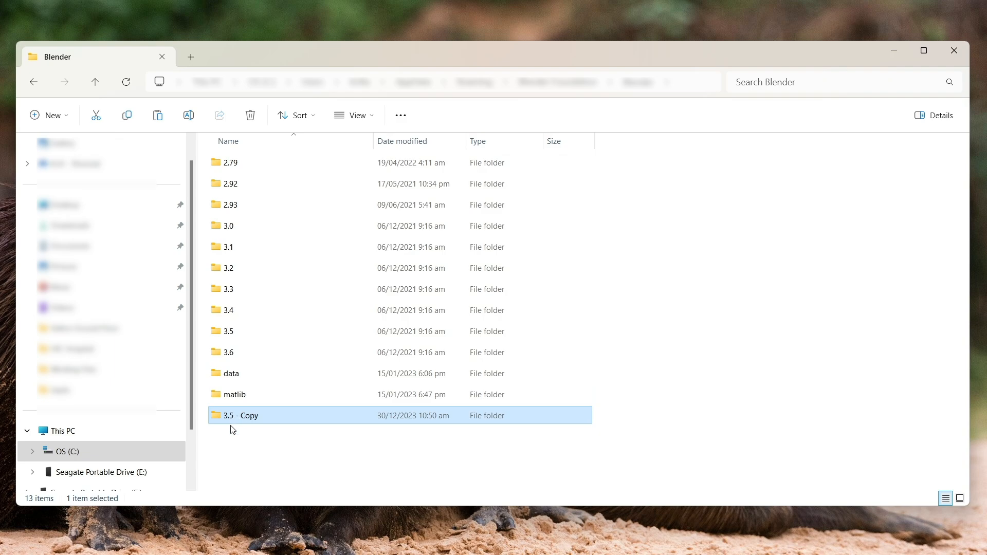
text(4.0)
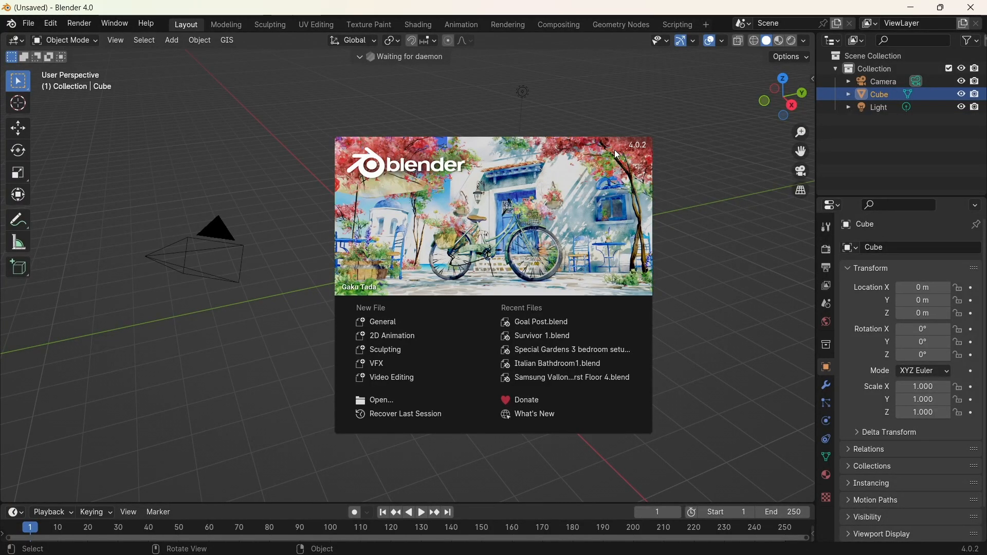
mouse_move(622, 125)
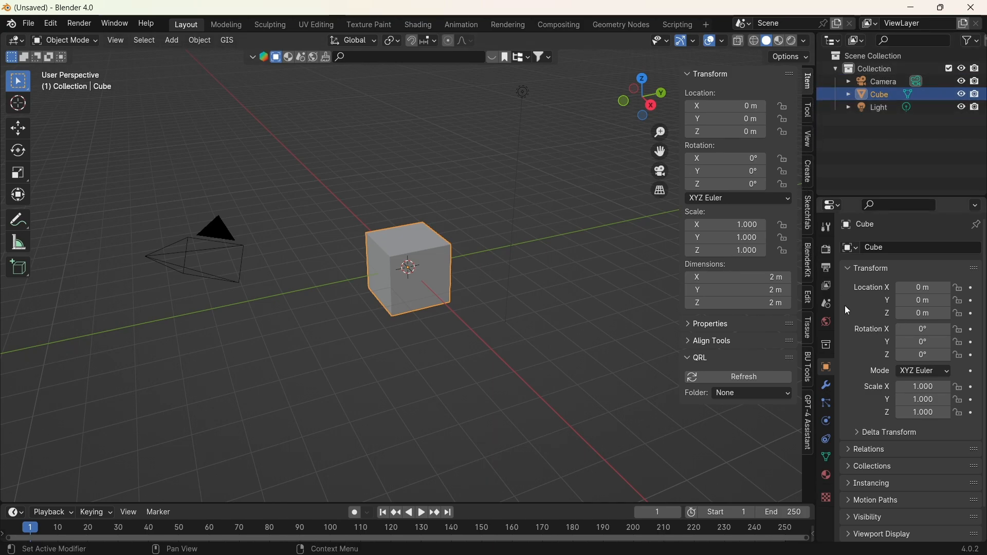
Step: Deselect the cube and hide the sidebar, leaving the plain default scene
click(592, 253)
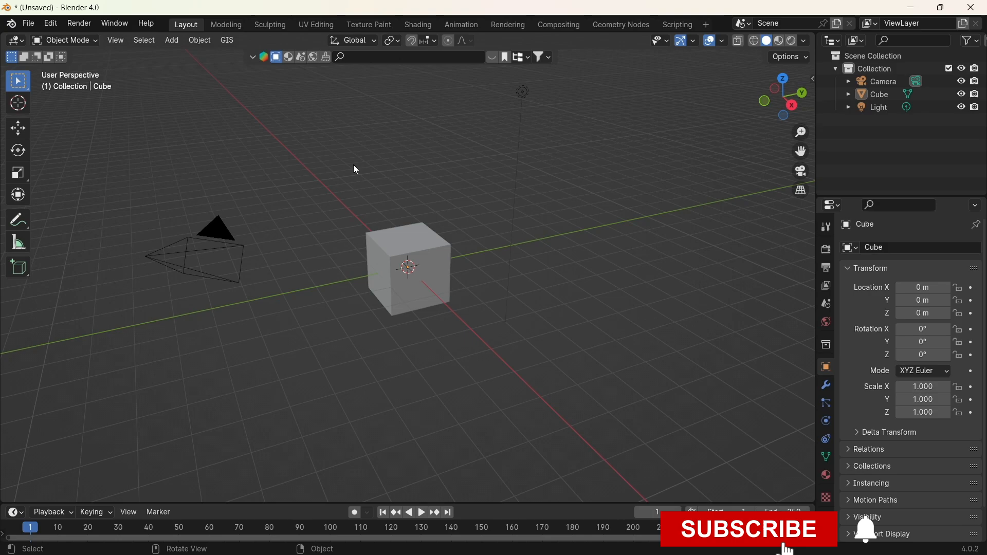
click(747, 530)
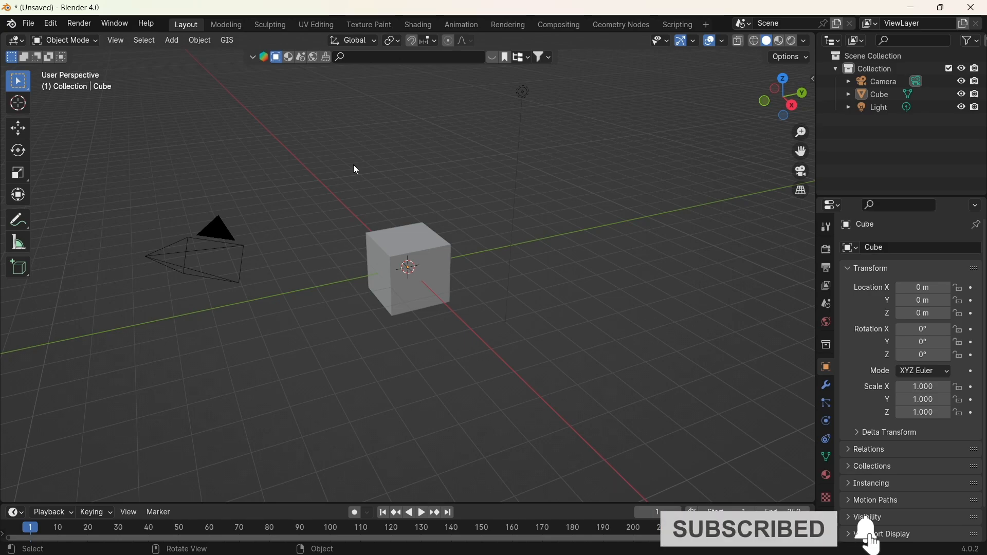